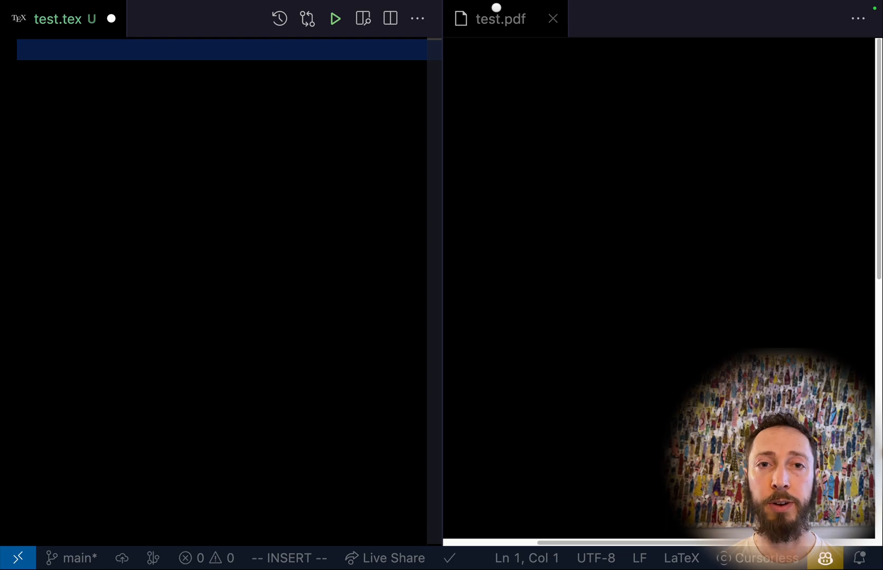
Declare \documentclass{article} and load \usepackage{amsmath} at the top of test.tex.
type("\\documentclass{article}")
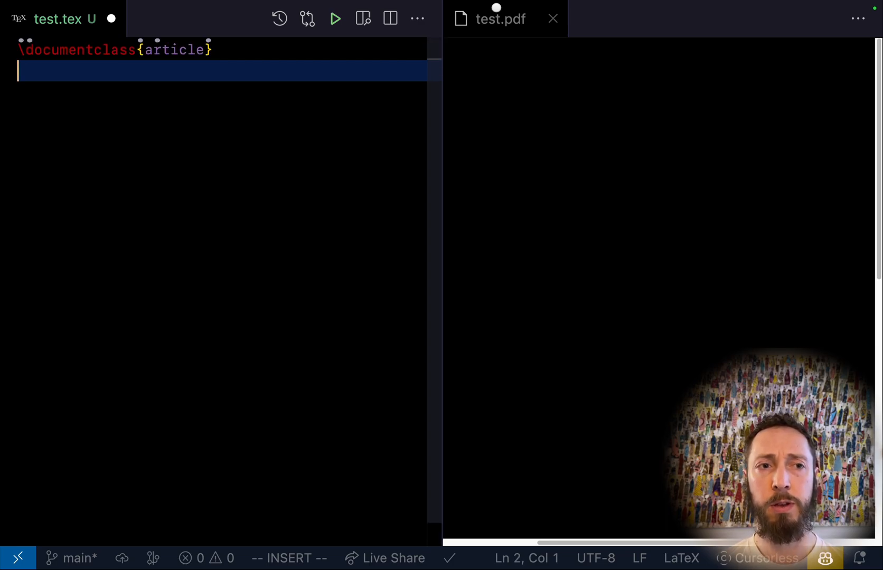
type("\\usepackage{amsmath}")
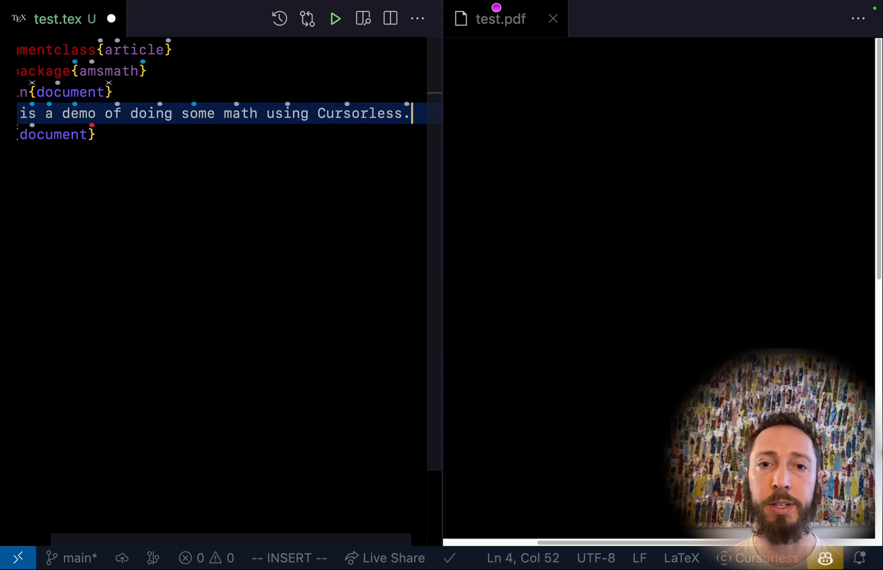
Write \frac{\alpha}{\delta} in the equation, then a second fraction with 1 over 2.
left_click(335, 19)
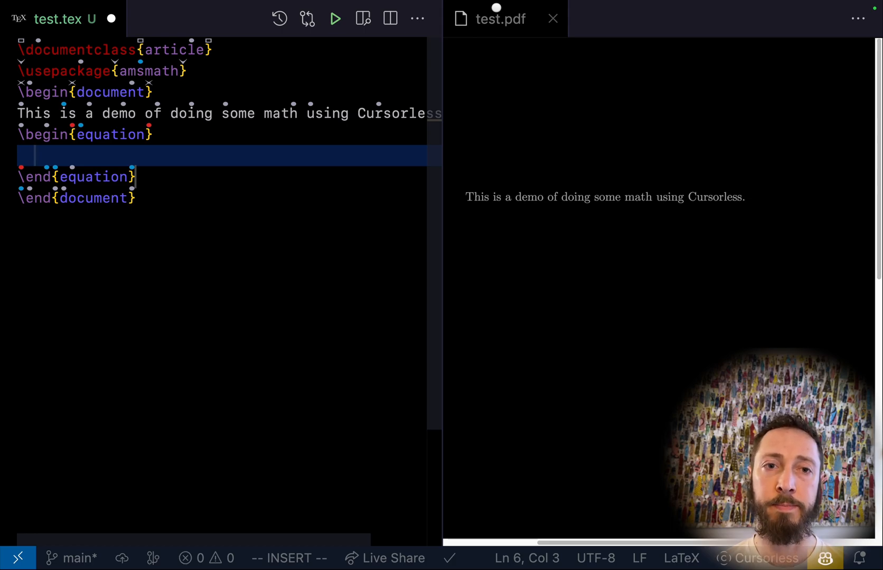
type("\\frac{\\alpha }{\\delta }")
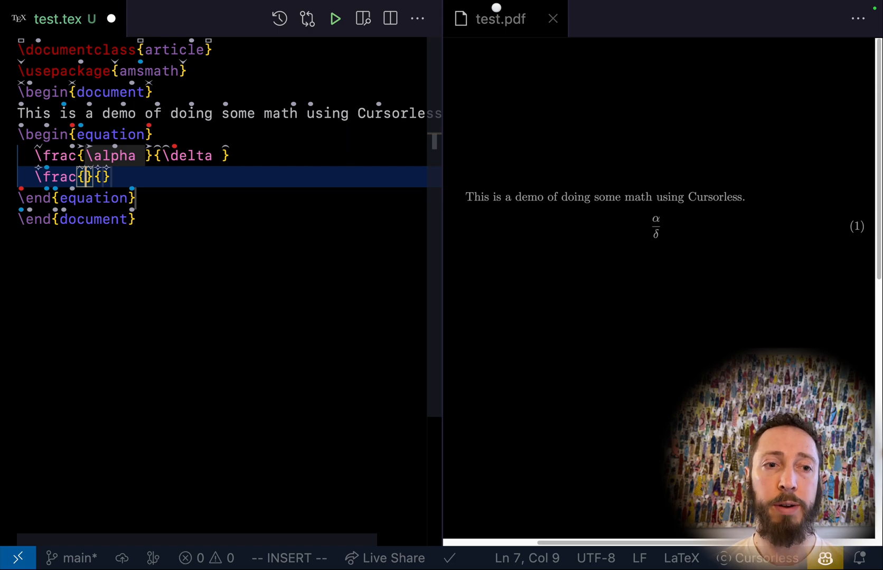
type("1")
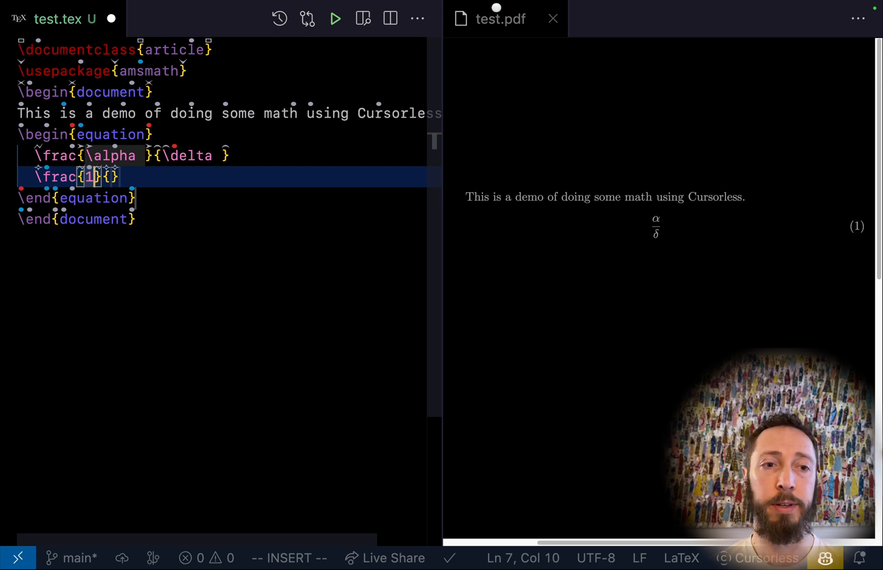
type("2")
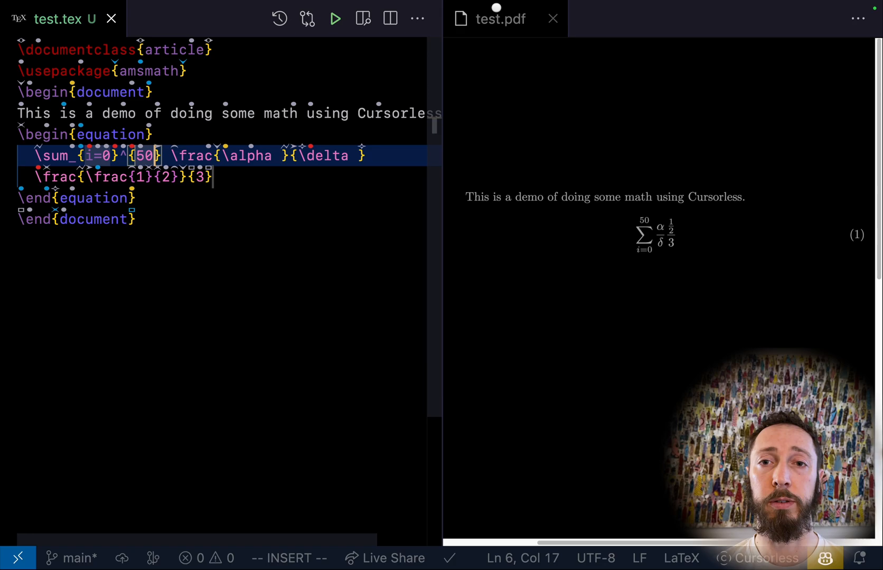
Add an integral with lower bound i=0 and upper bound 10 on a new line.
double_click(56, 178)
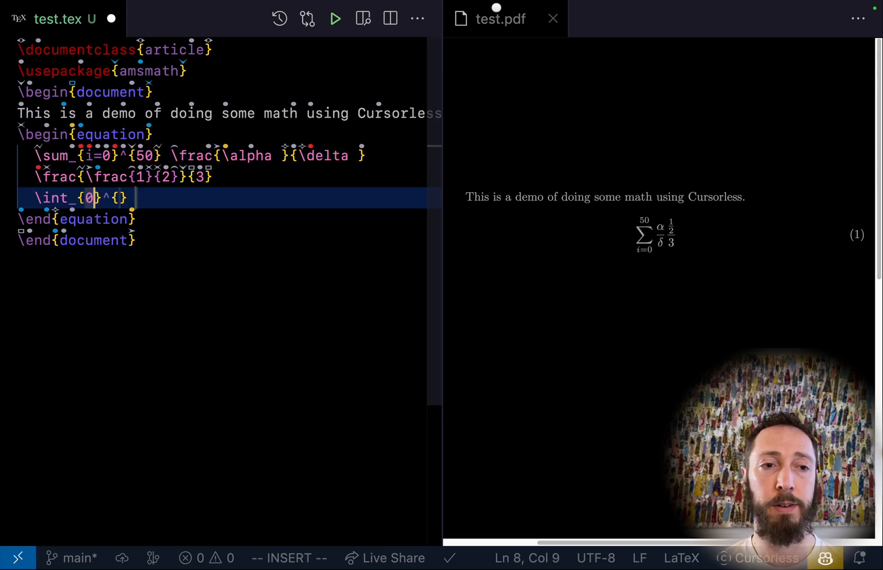
type("10")
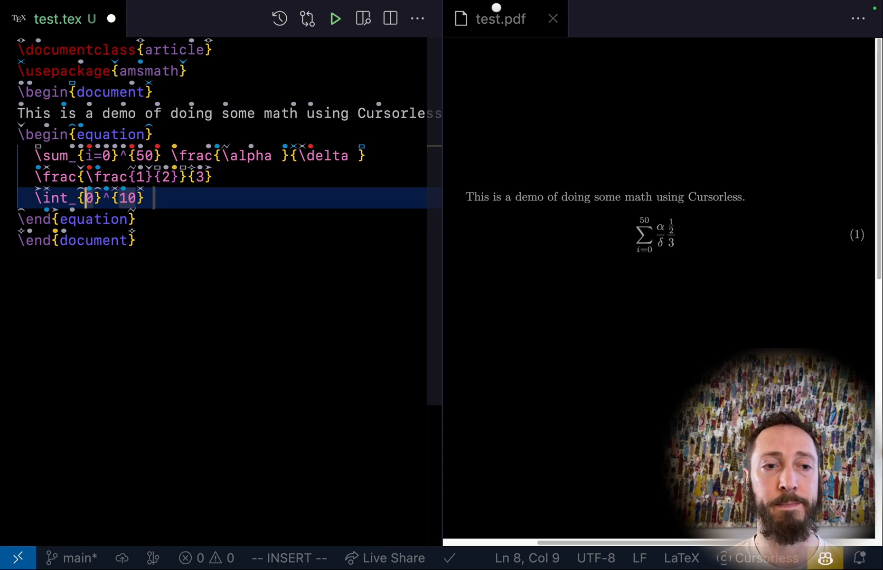
type("i=")
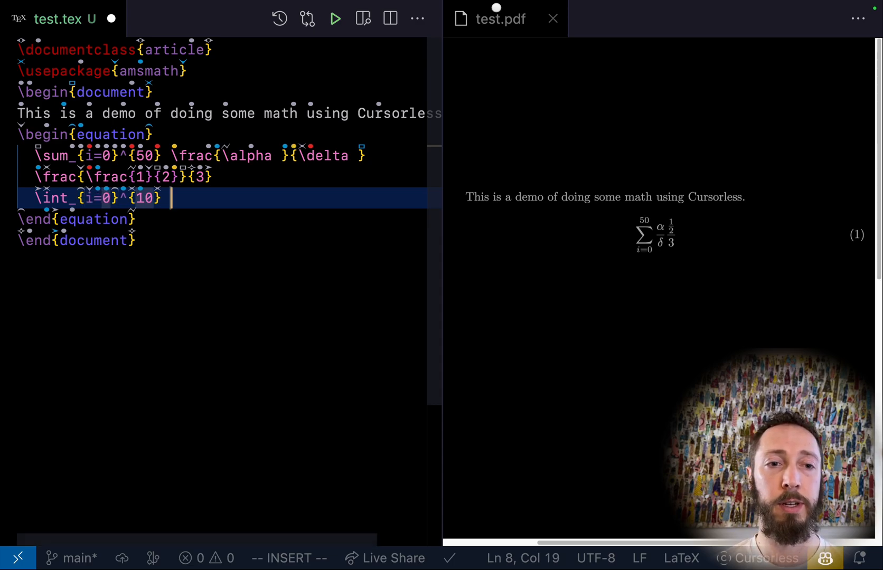
left_click(334, 18)
type(" \\frac{i}{2")
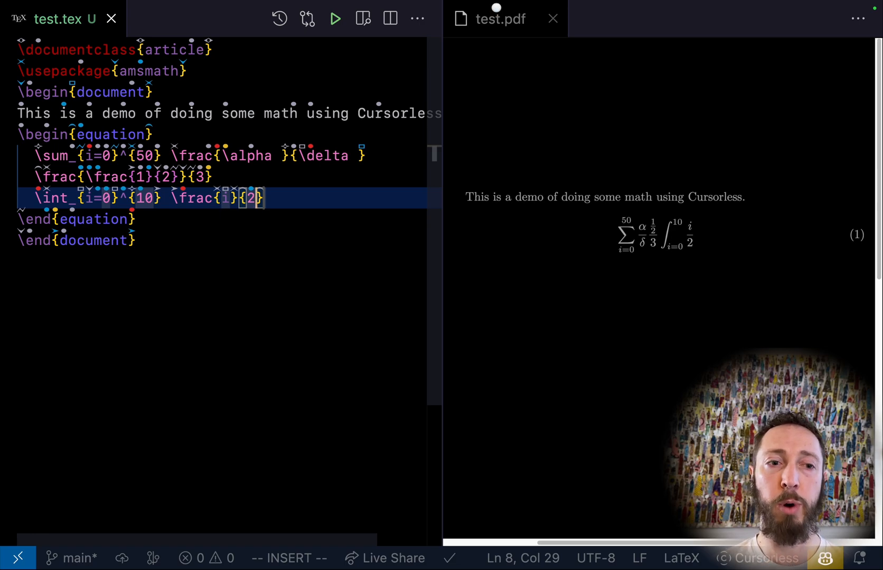
Follow the integral with i over 2 and the bmatrix snippets [1 2; 3 4], 4×4 identity, diag(1,2,3).
key("Return")
type("3 & 4")
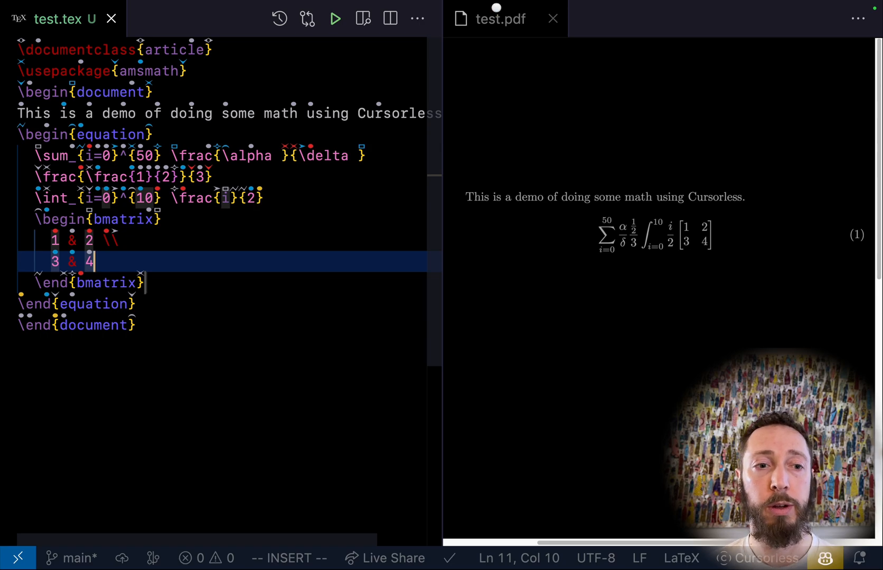
key("Enter")
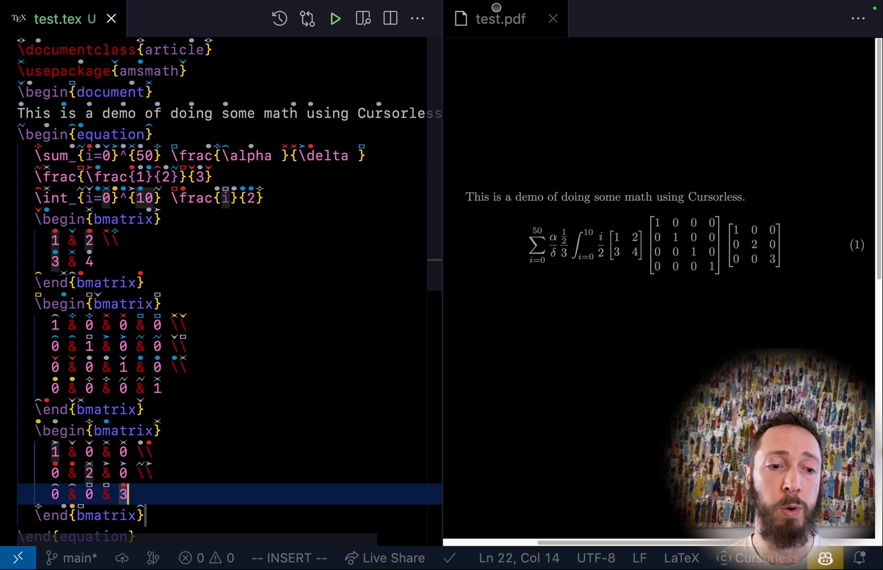
Insert a 4×4 scalar bmatrix and fill its diagonal placeholders with \alpha.
key("enter")
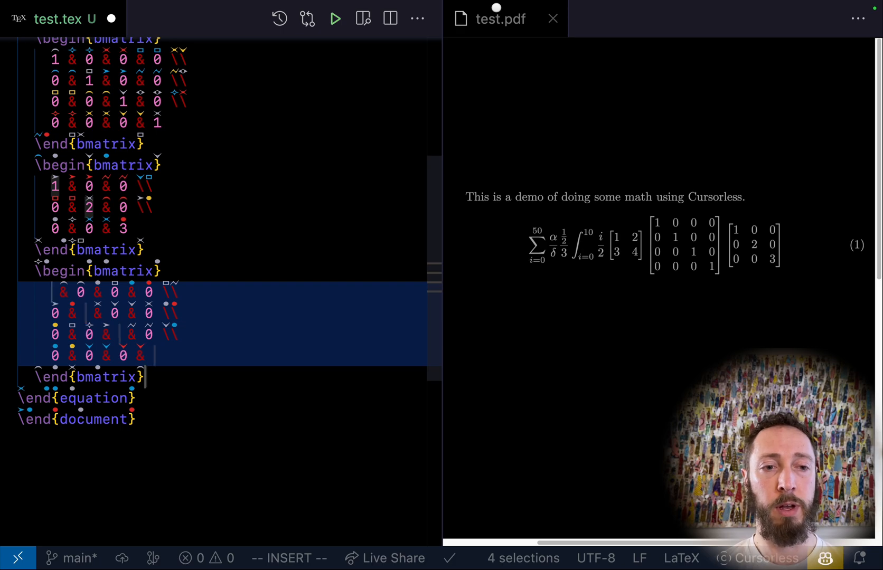
type("\\alpha")
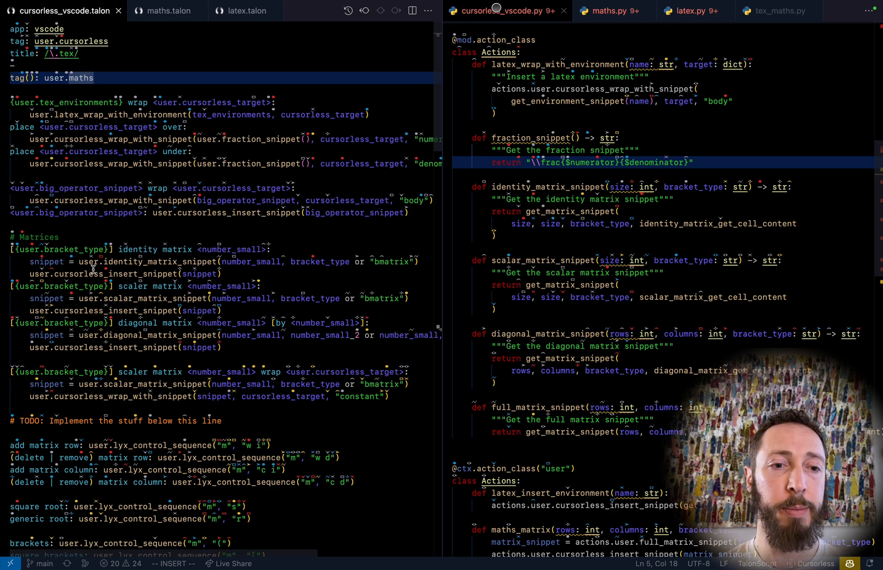
mouse_move(124, 348)
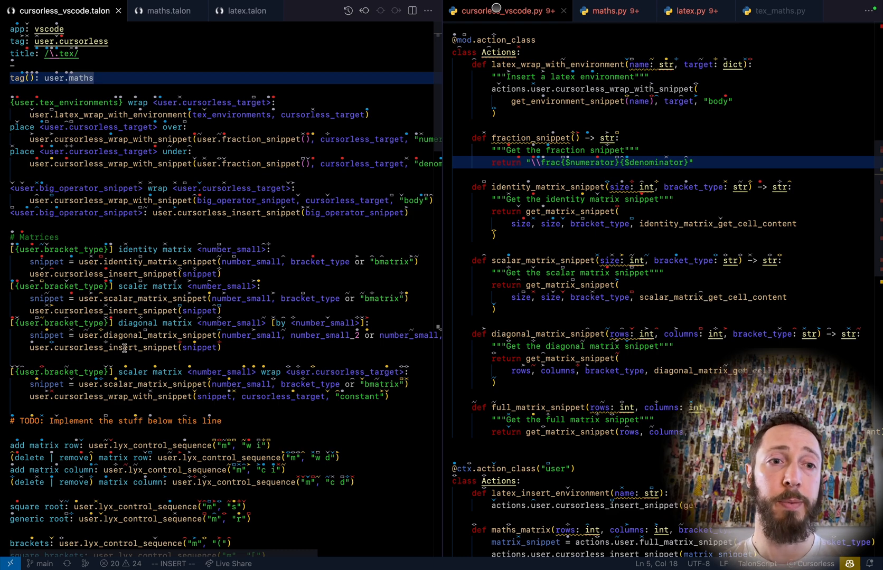
mouse_move(321, 257)
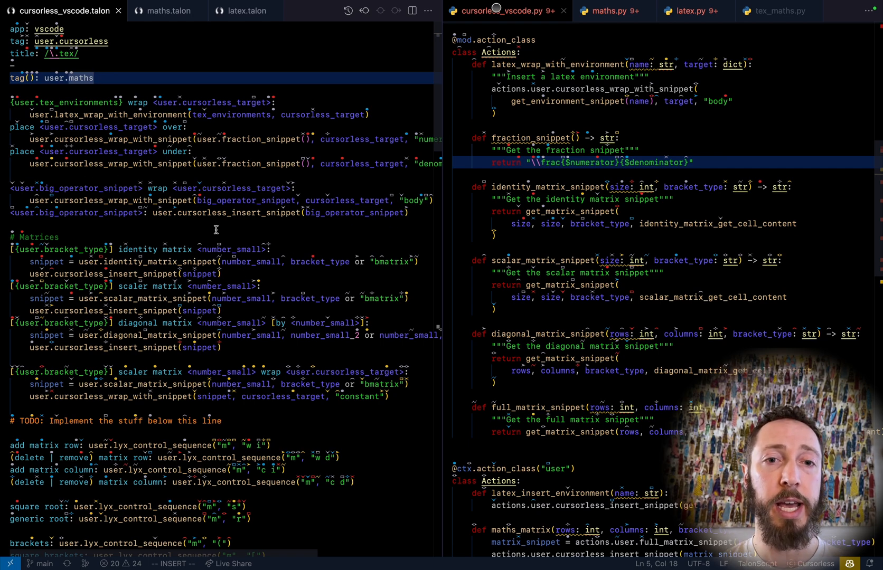
mouse_move(296, 174)
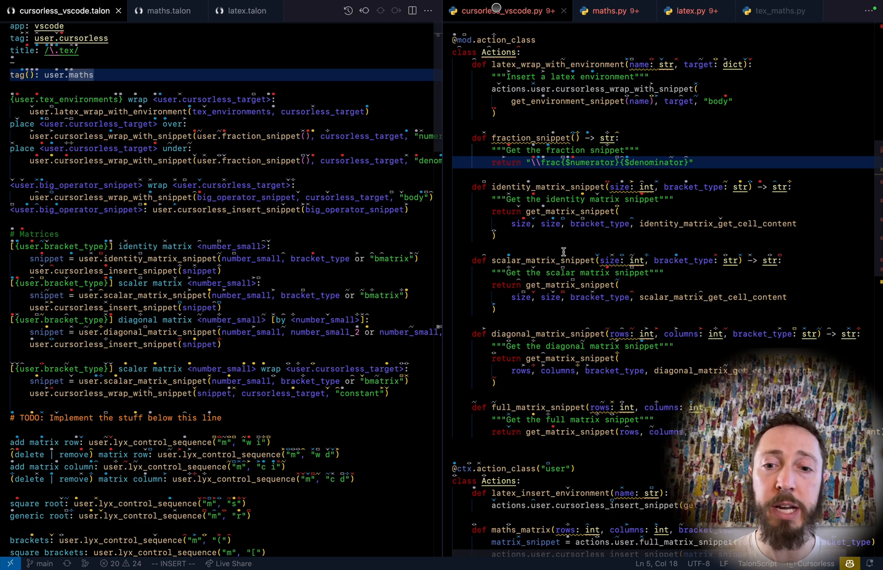
scroll("down", 3)
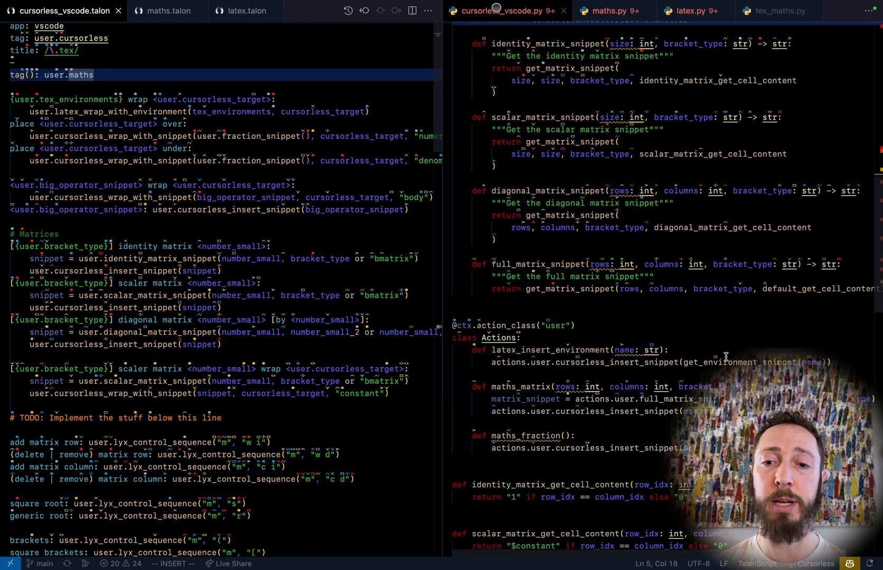
scroll("down", 3)
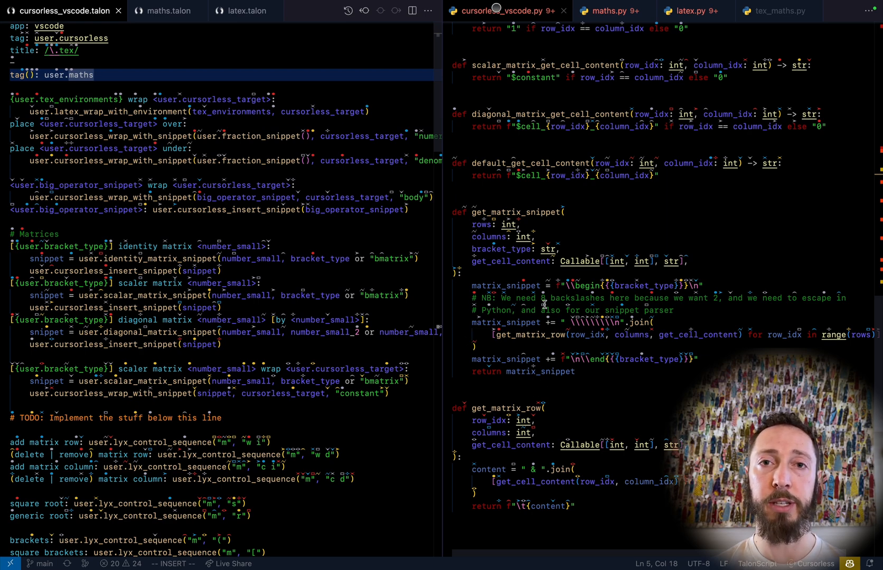
mouse_move(699, 322)
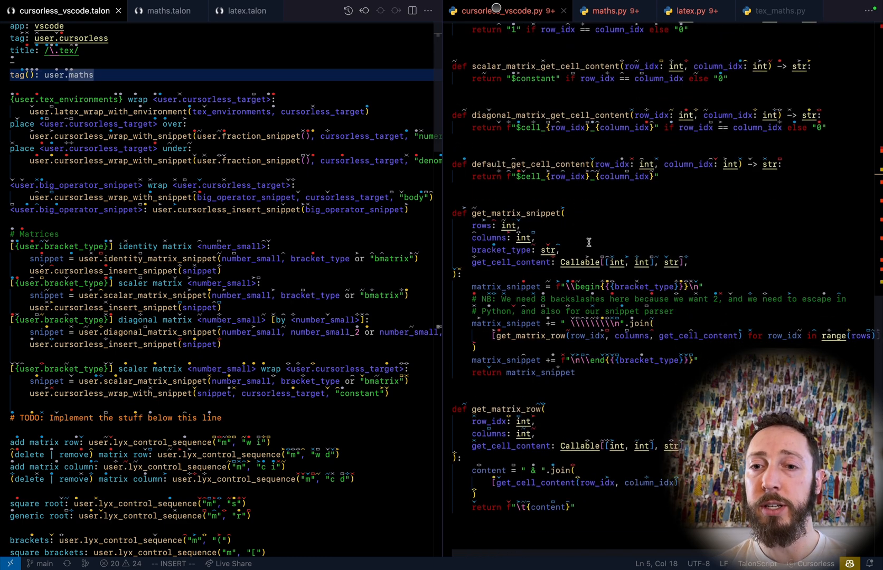
mouse_move(568, 176)
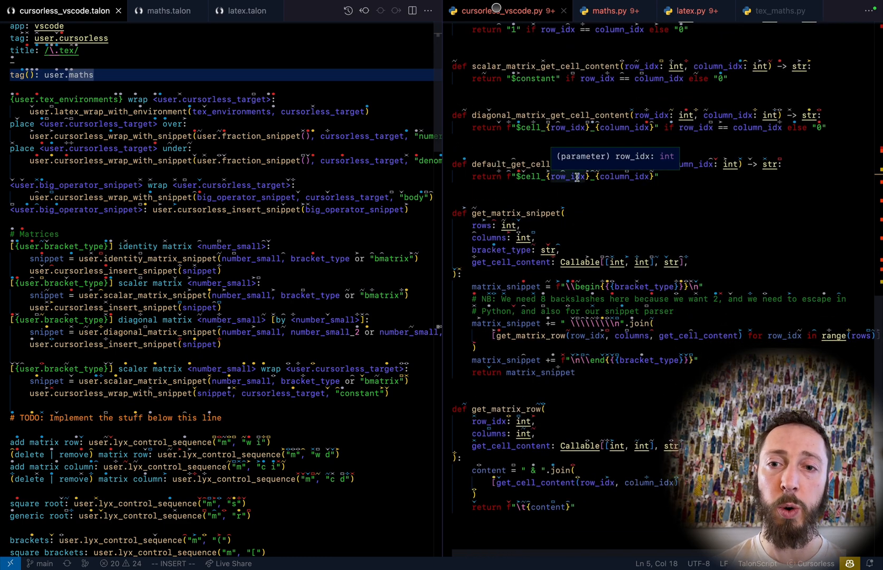
mouse_move(514, 184)
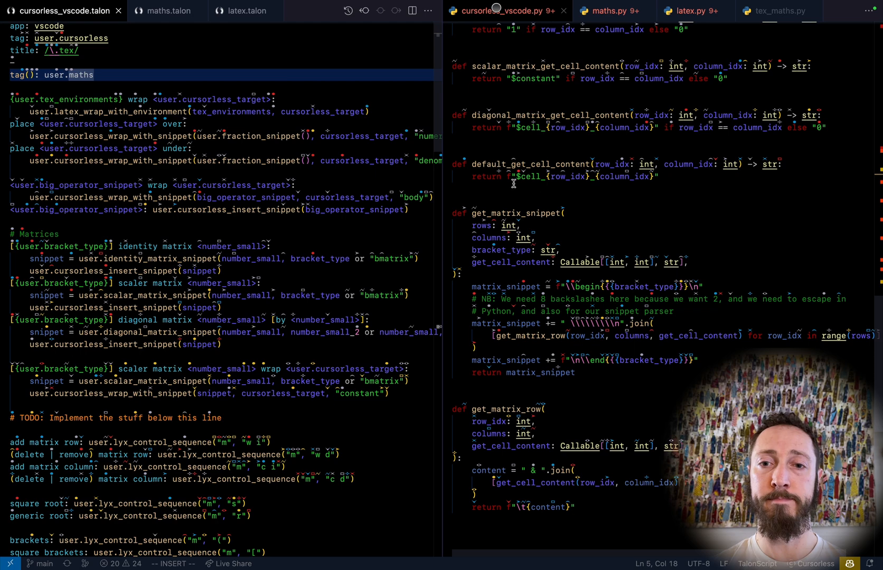
scroll("up", 3)
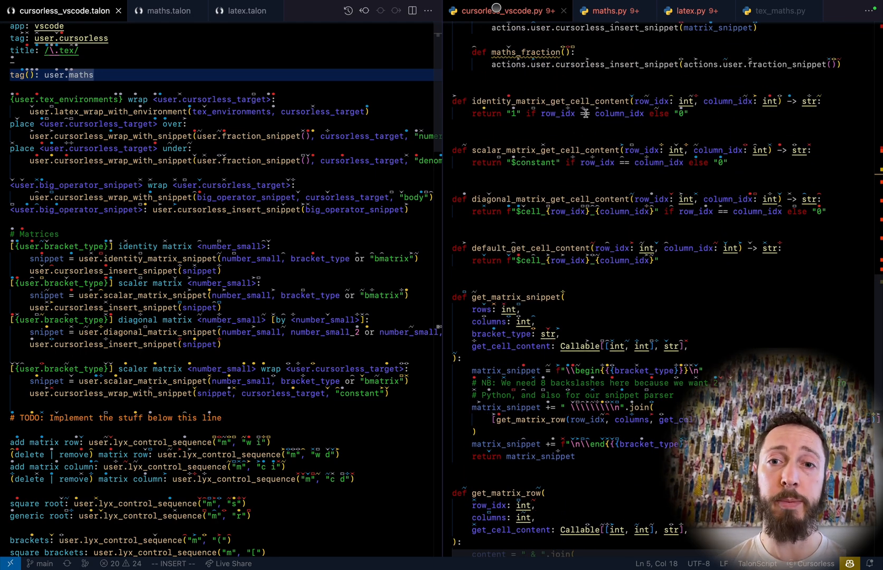
mouse_move(568, 162)
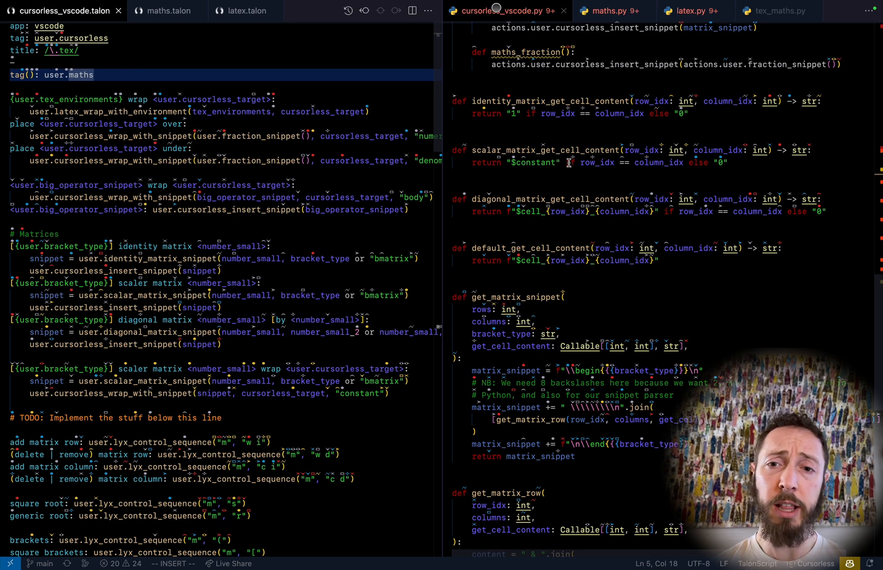
mouse_move(538, 157)
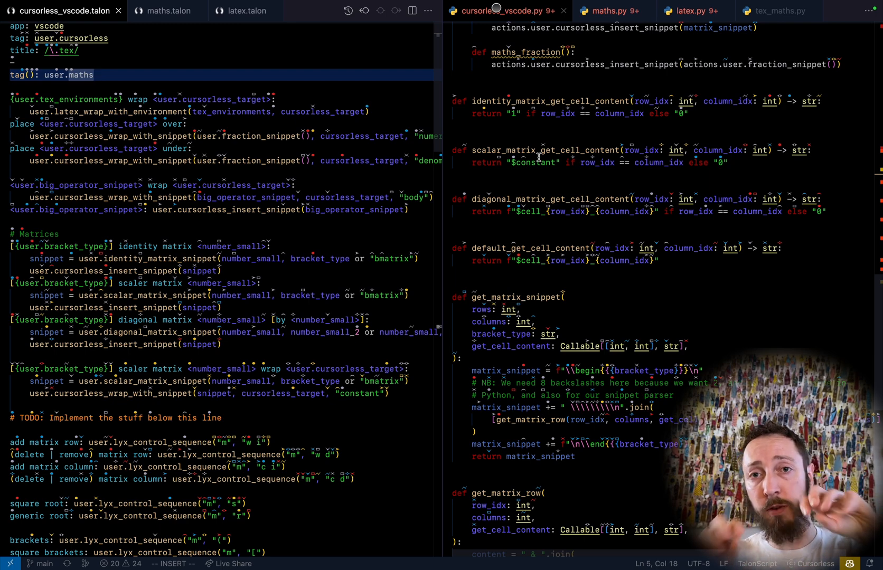
mouse_move(384, 383)
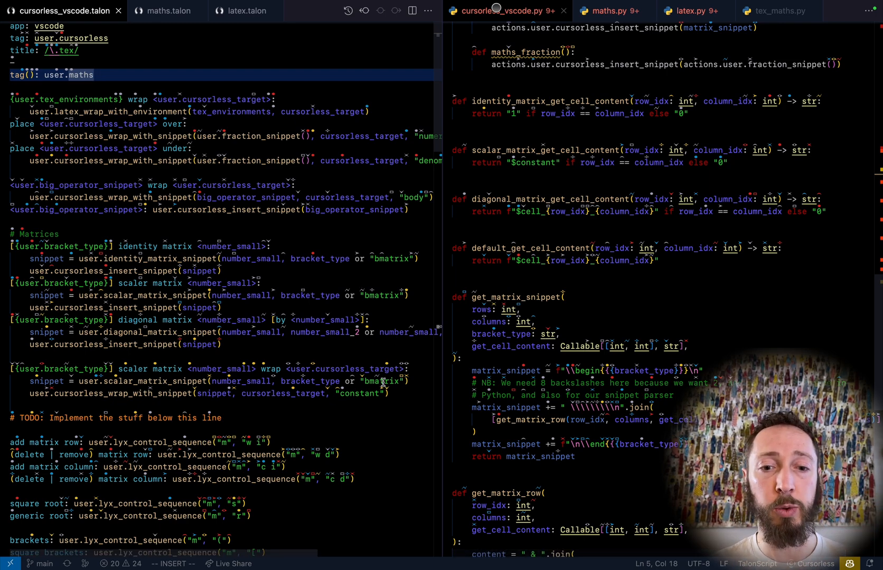
mouse_move(239, 360)
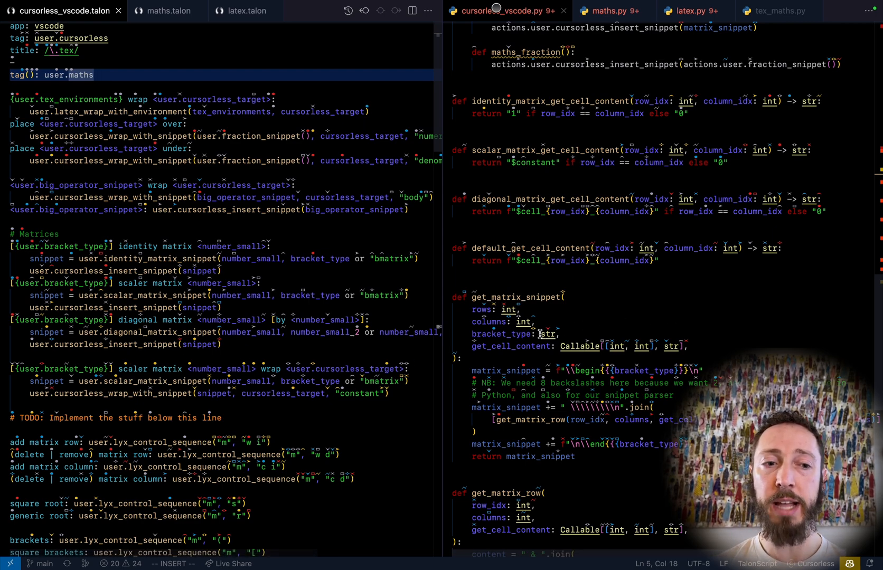
mouse_move(76, 240)
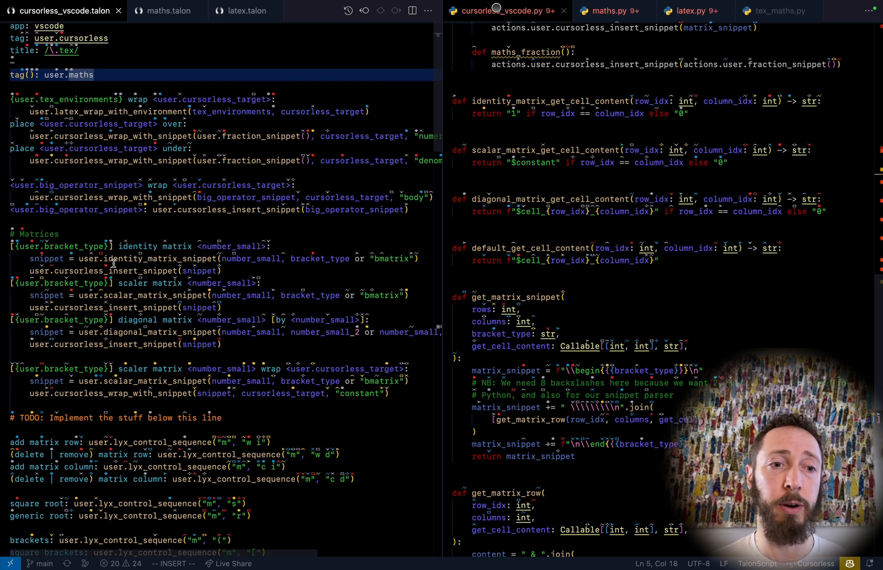
mouse_move(156, 260)
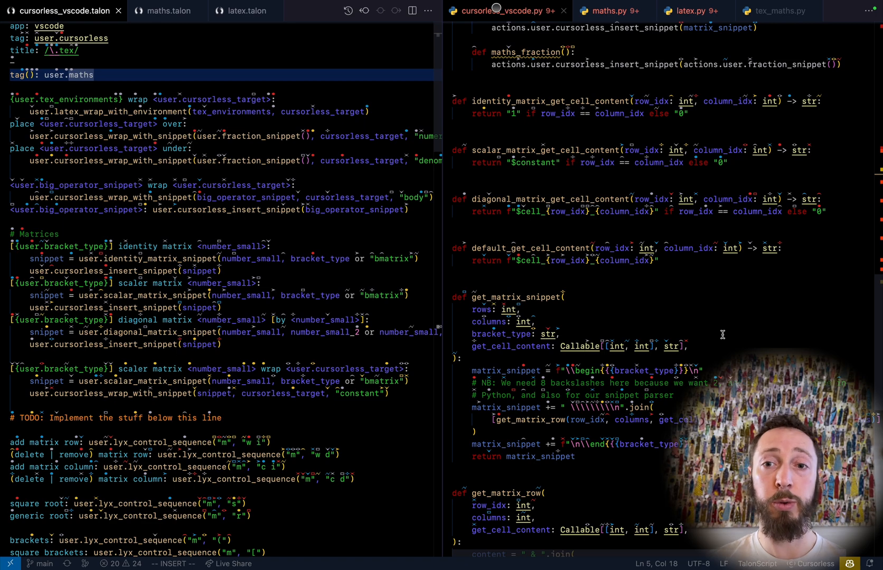
scroll("up", 3)
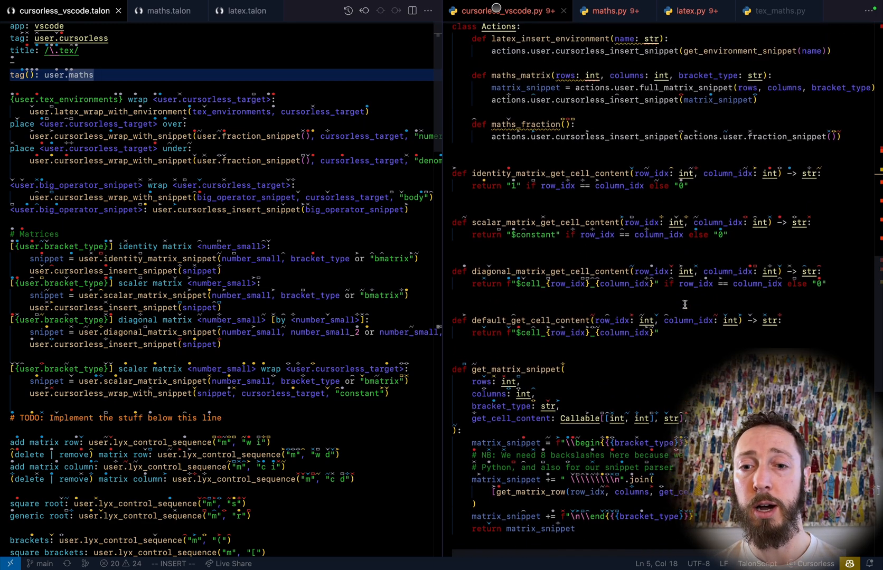
scroll("up", 3)
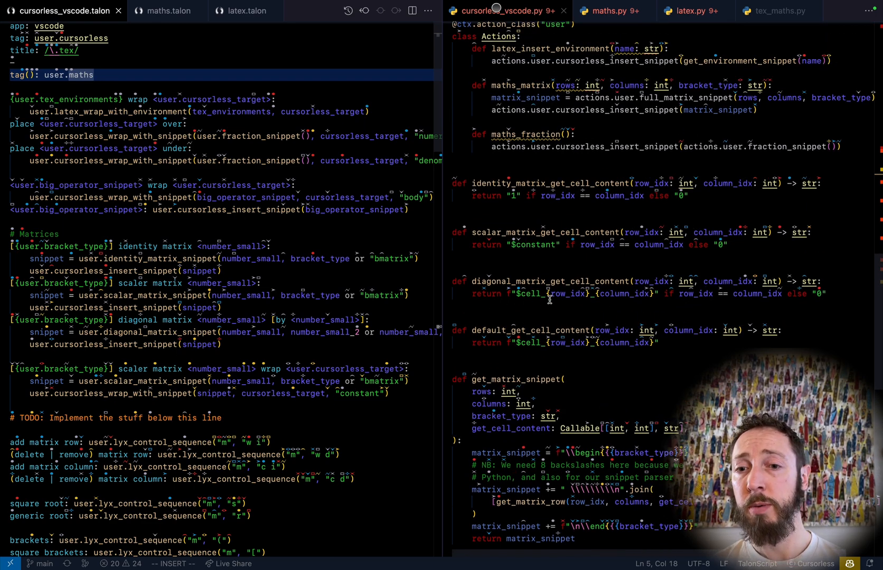
mouse_move(556, 301)
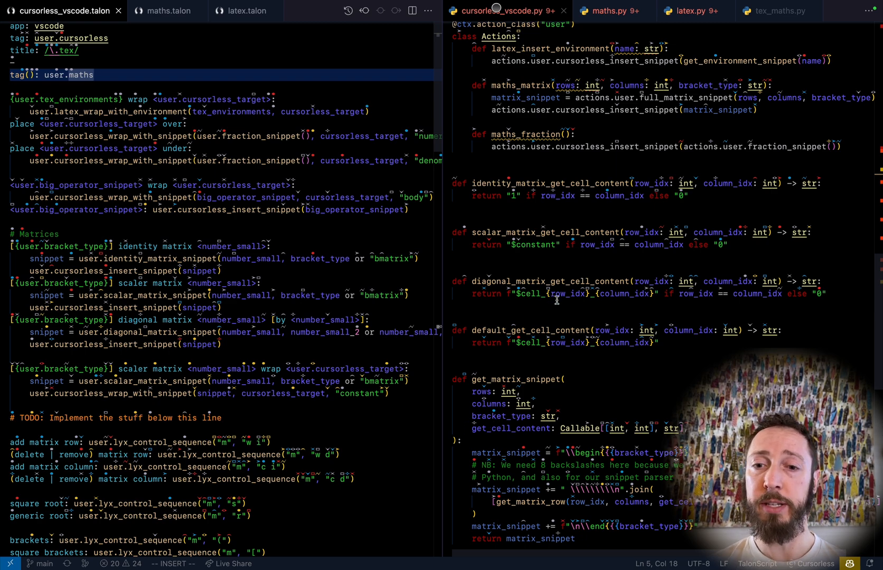
mouse_move(622, 293)
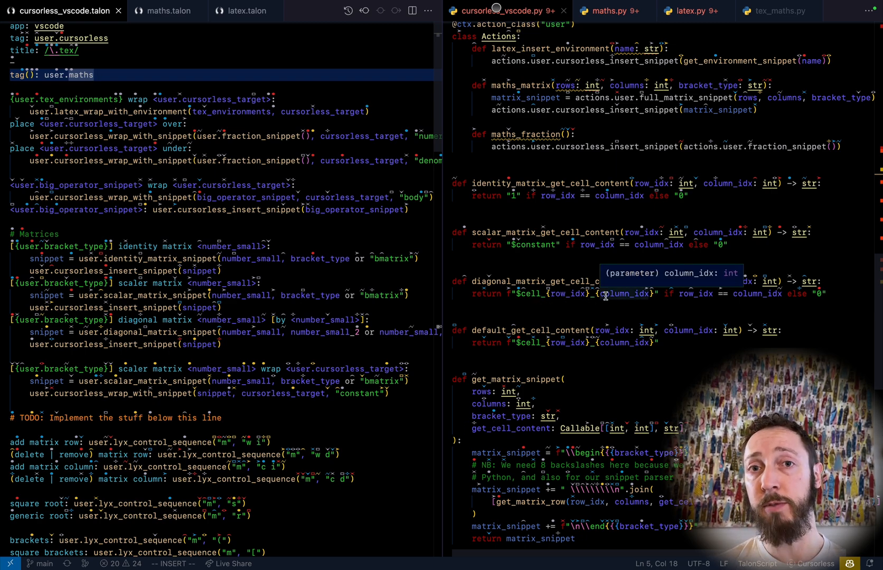
mouse_move(837, 298)
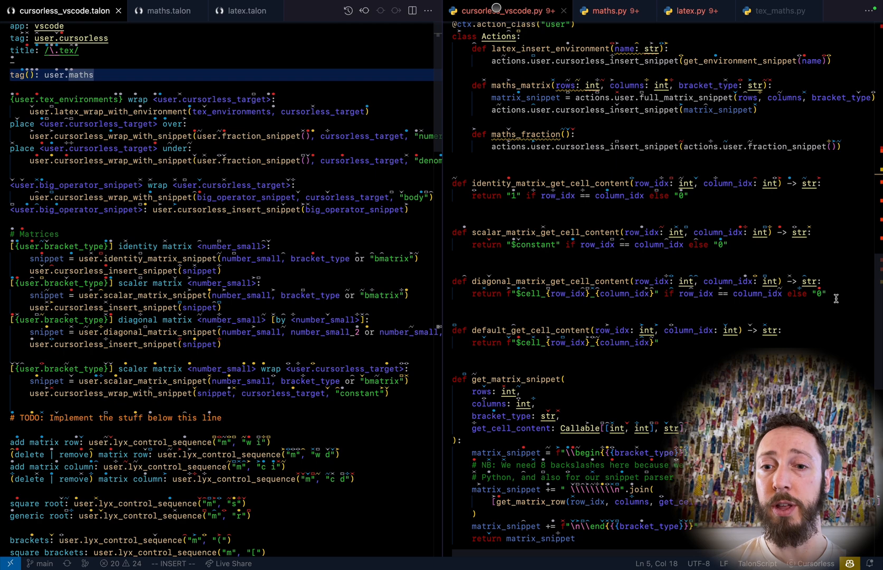
mouse_move(529, 283)
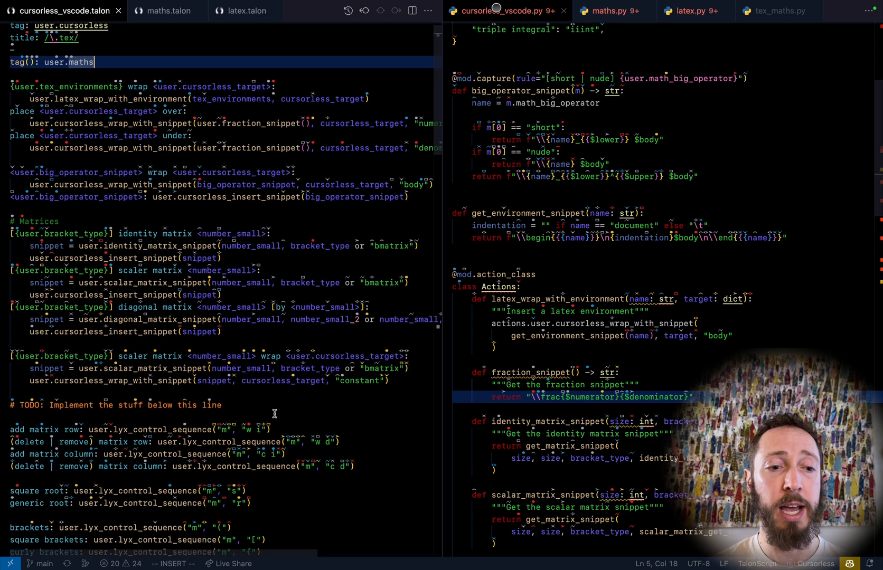
scroll("down", 3)
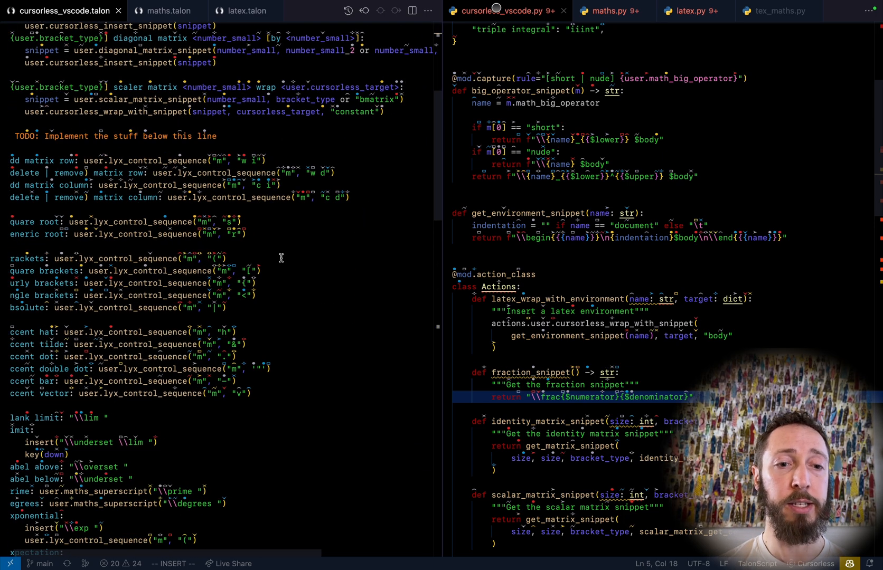
scroll("down", 3)
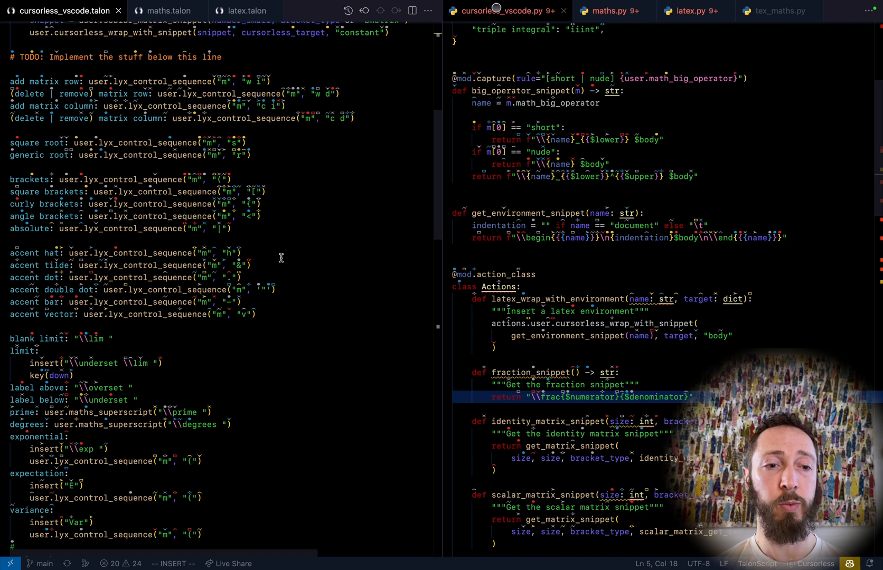